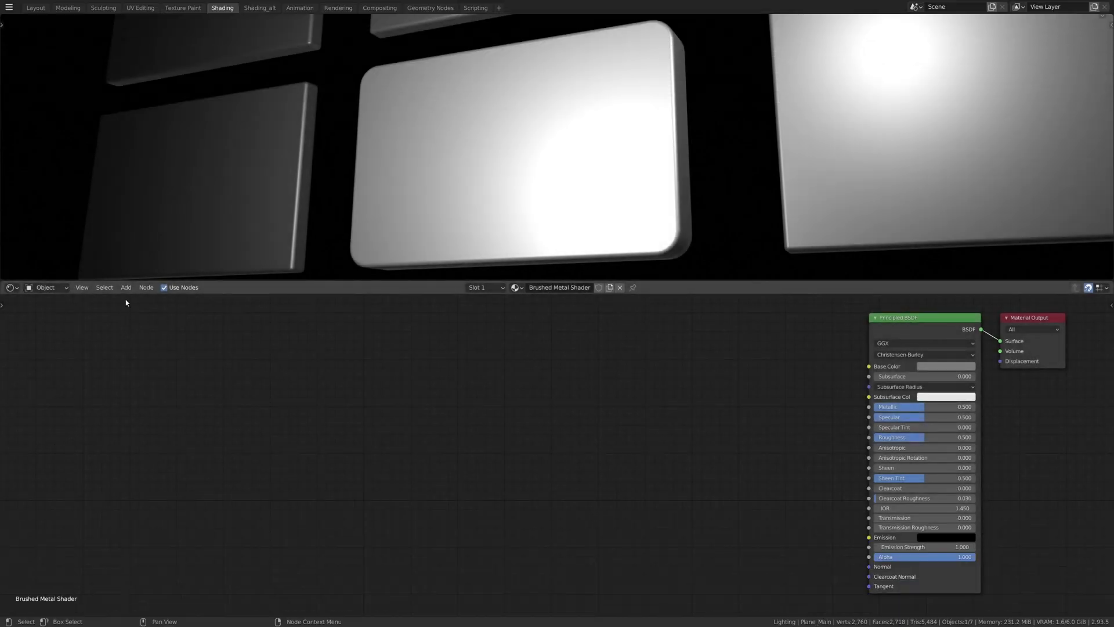
Step: Add a node from the Add menu to the Brushed Metal shader tree
left_click(125, 286)
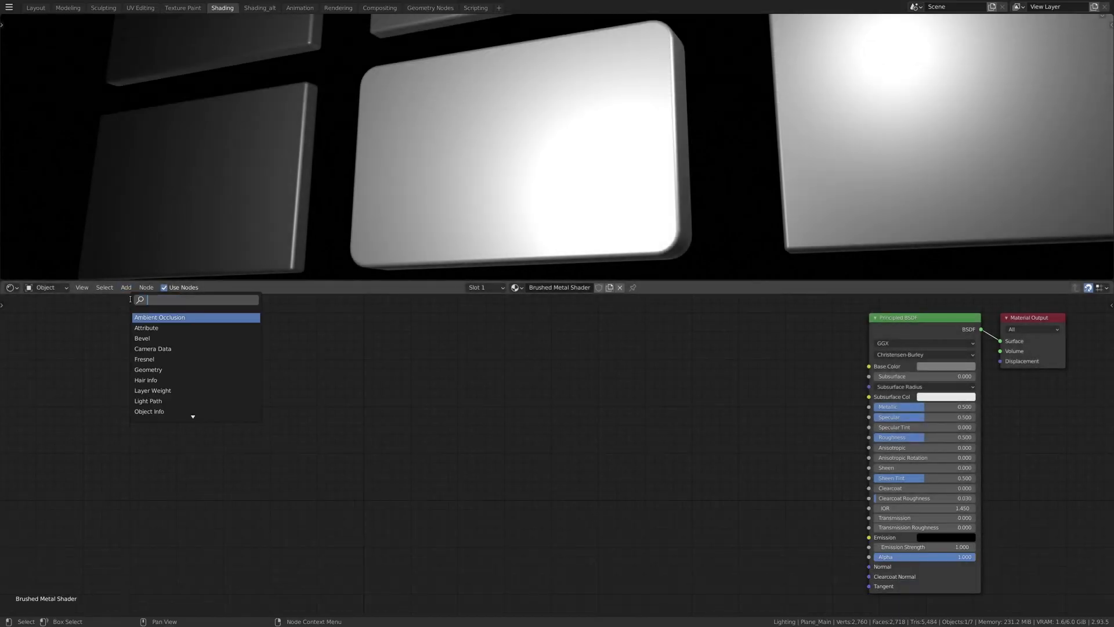
left_click(159, 317)
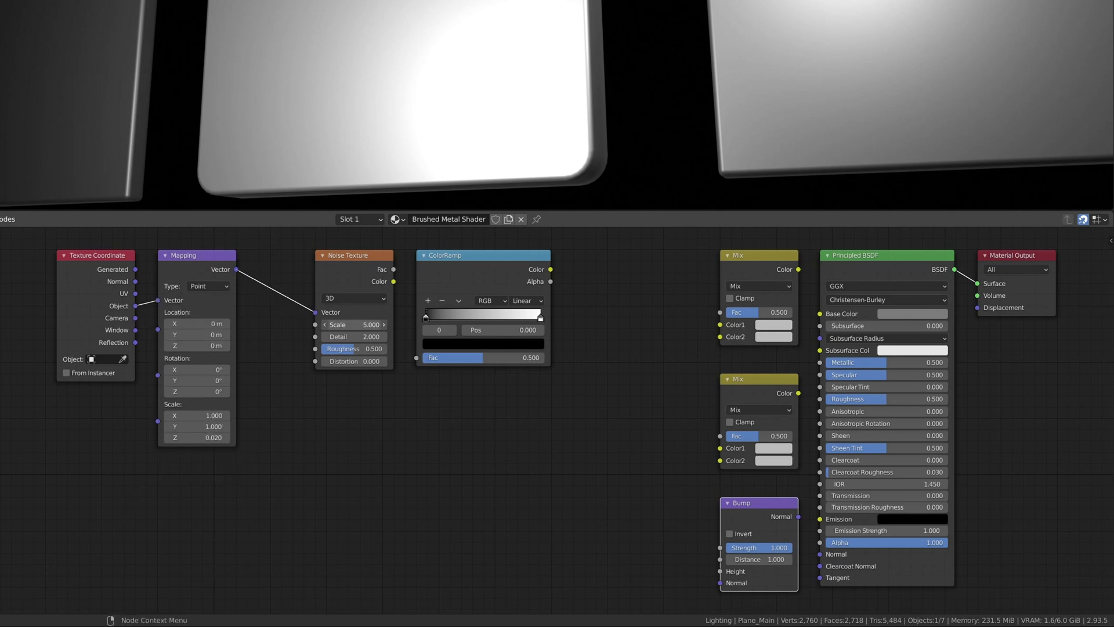
Step: Set the Noise Texture's Scale value to 8
type("8")
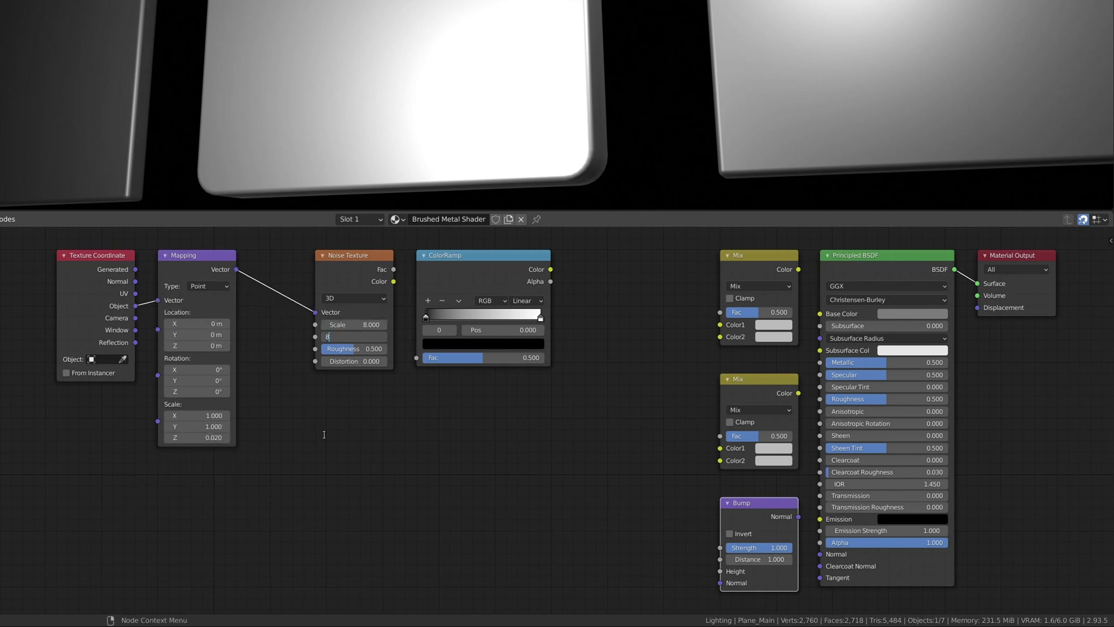